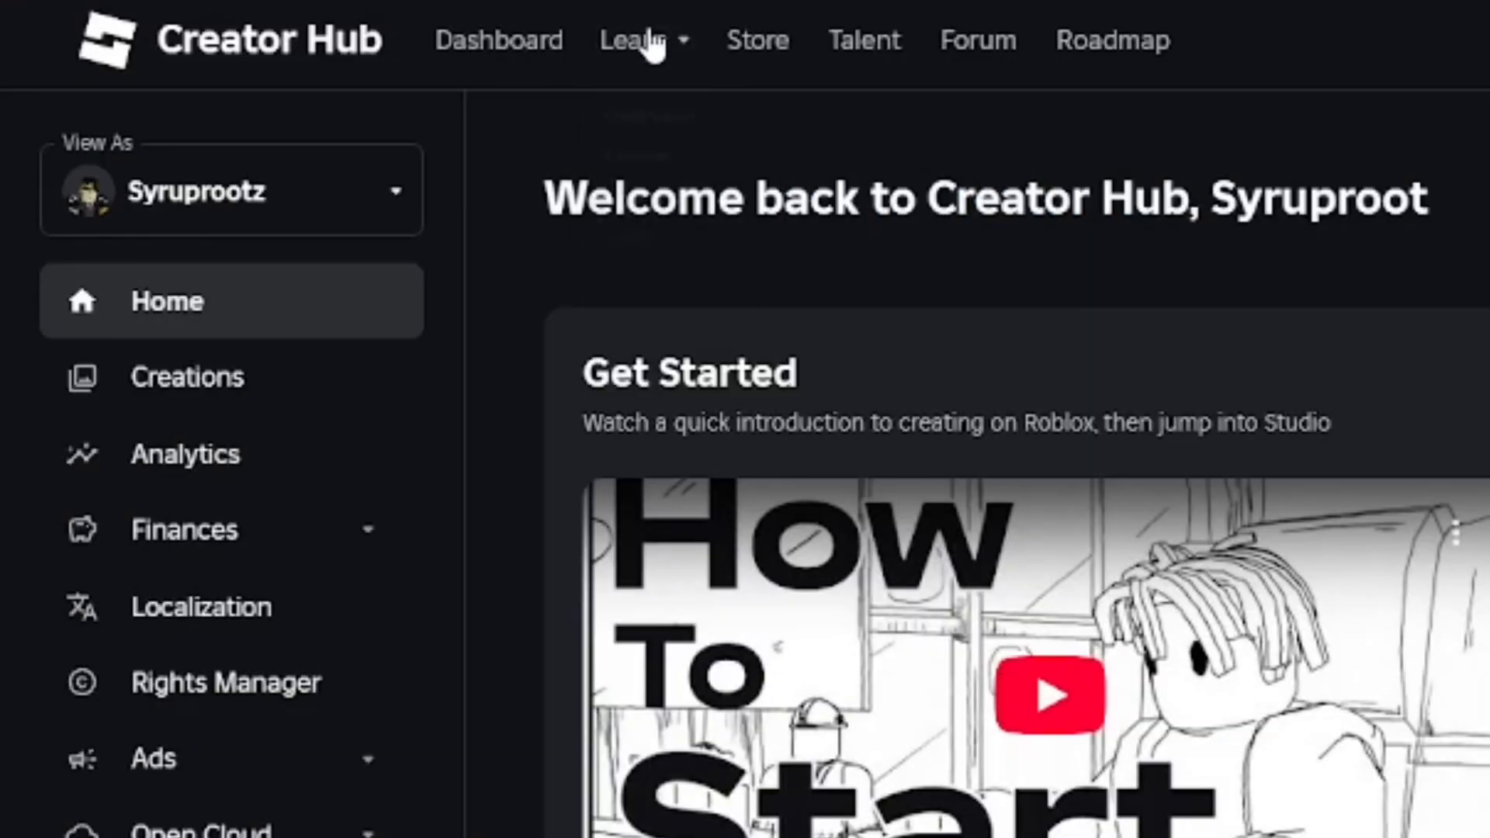
# Go to the Creations page from the Creator Hub sidebar
pyautogui.click(187, 376)
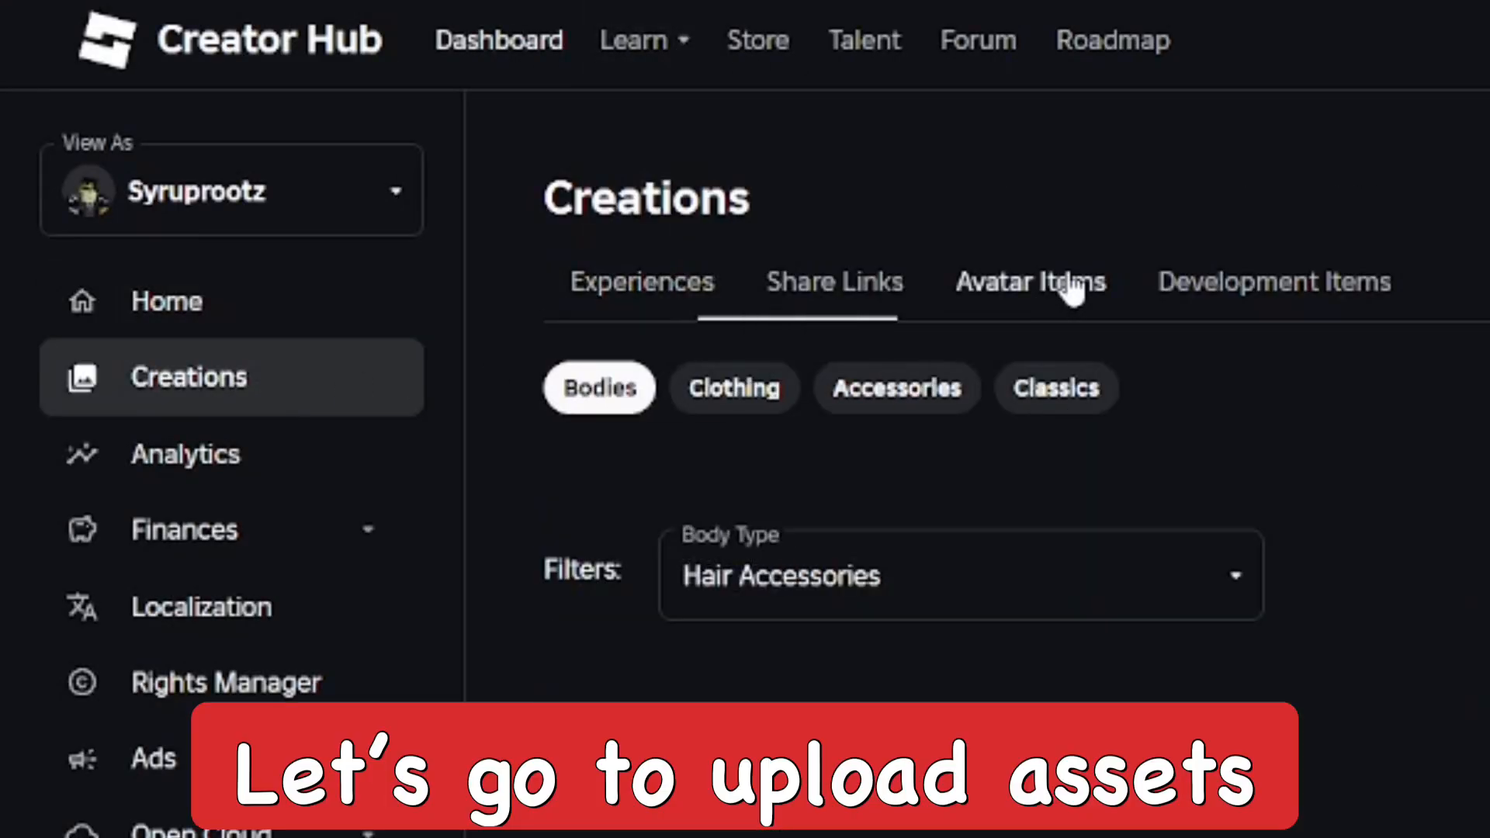
# Open Avatar Items and attach a screenshot PNG to a new Shirt upload
pyautogui.click(1055, 386)
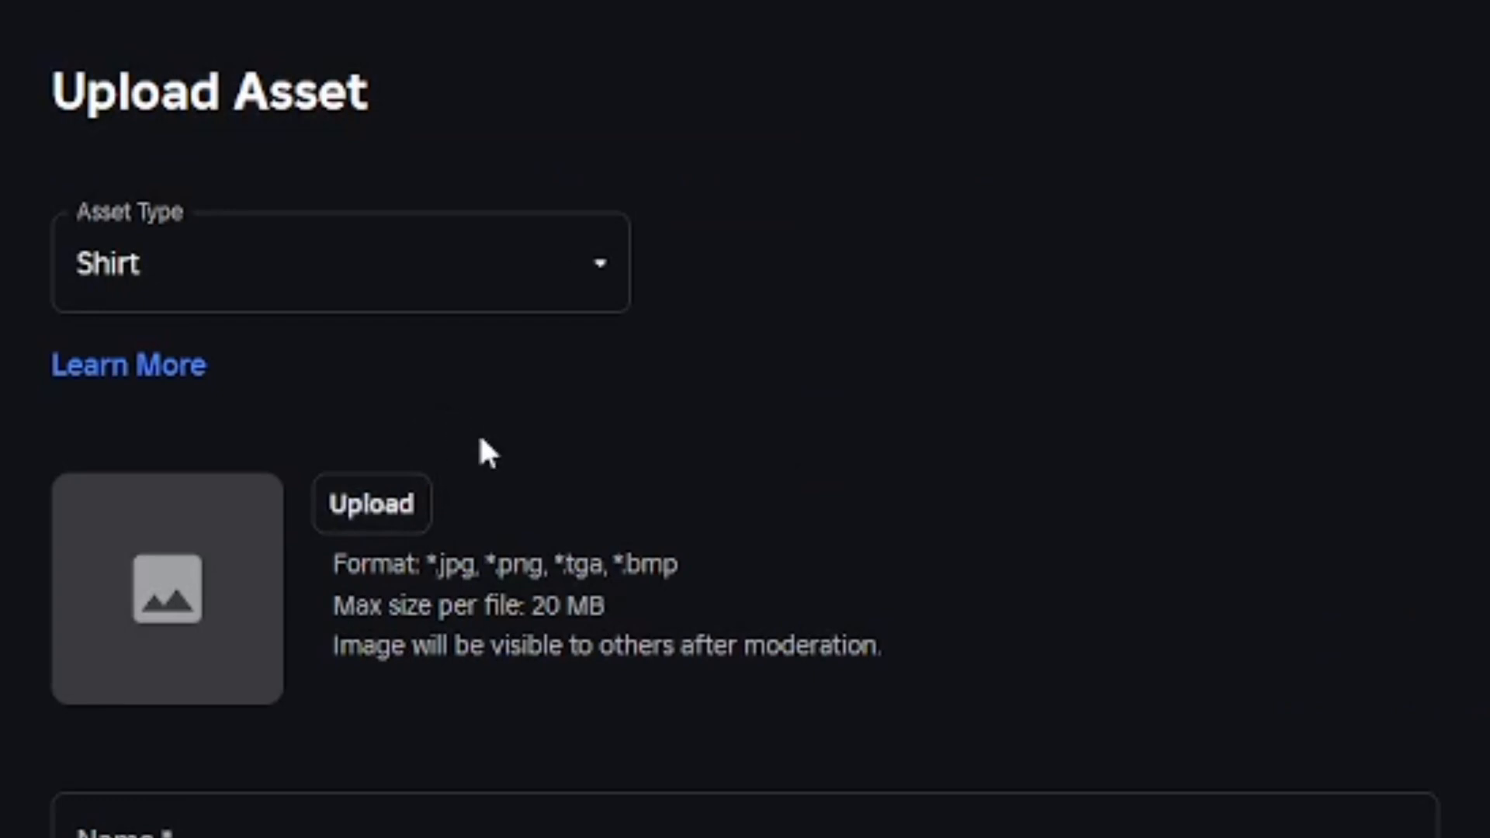
pyautogui.moveTo(530, 495)
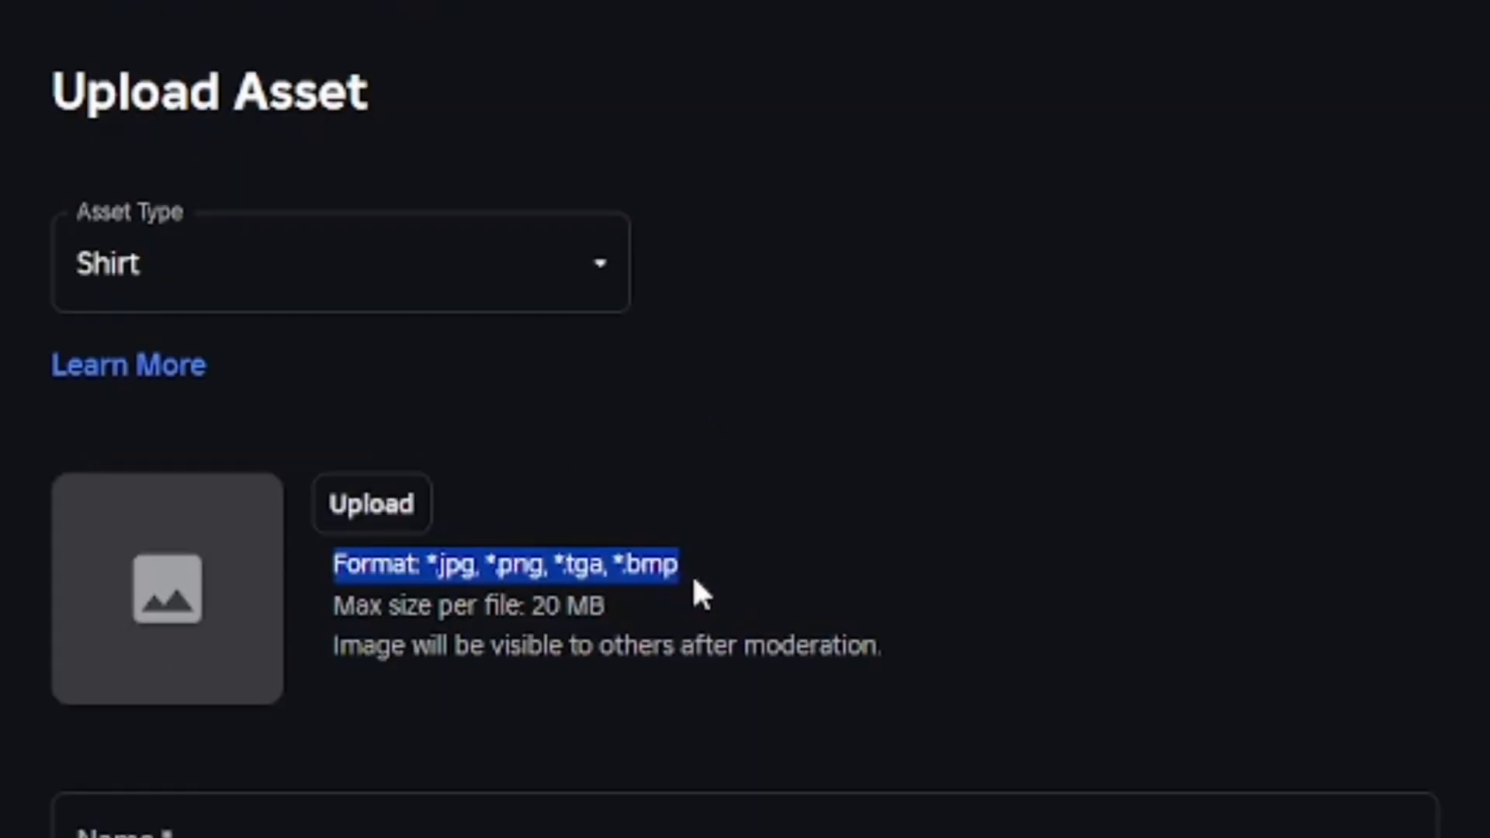
pyautogui.click(372, 503)
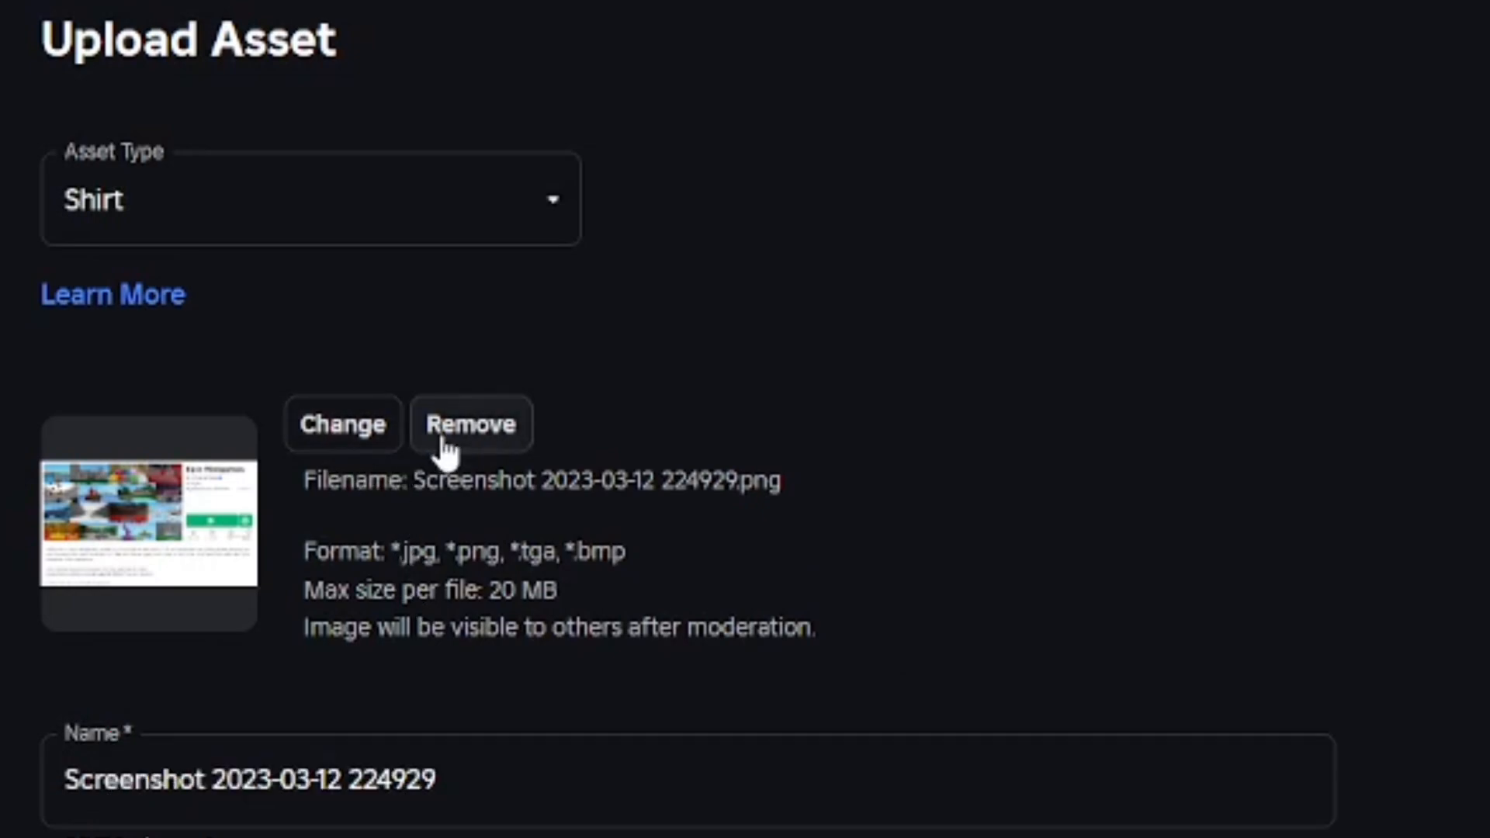
# Scroll the shirt form after swapping in SubscribeOrDie.png with description 'Shirt'
pyautogui.scroll(-3)
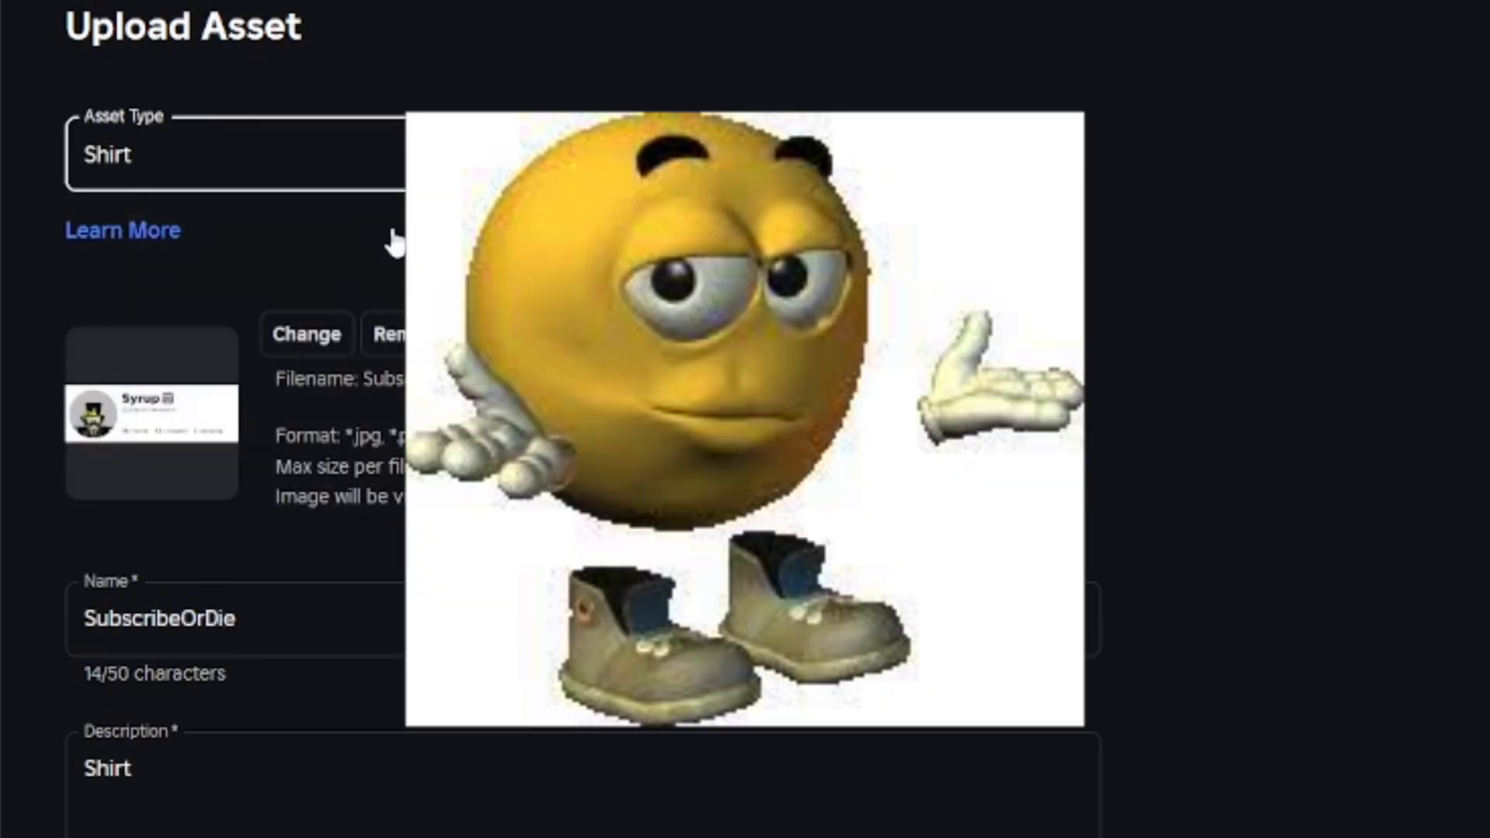
pyautogui.scroll(-3)
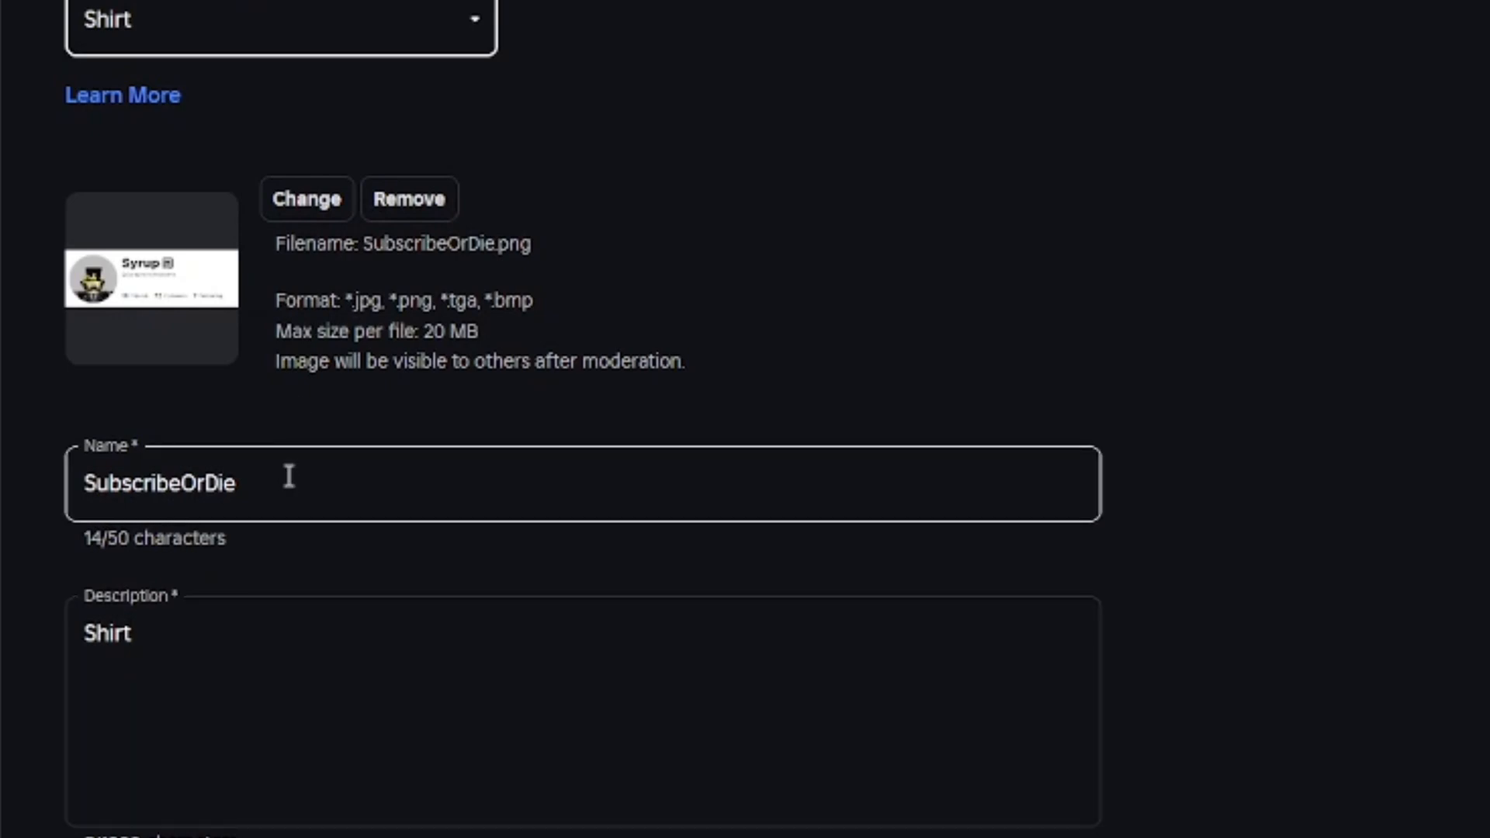
# Delete the auto-filled text from the shirt's Name field
pyautogui.click(233, 483)
pyautogui.write('V')
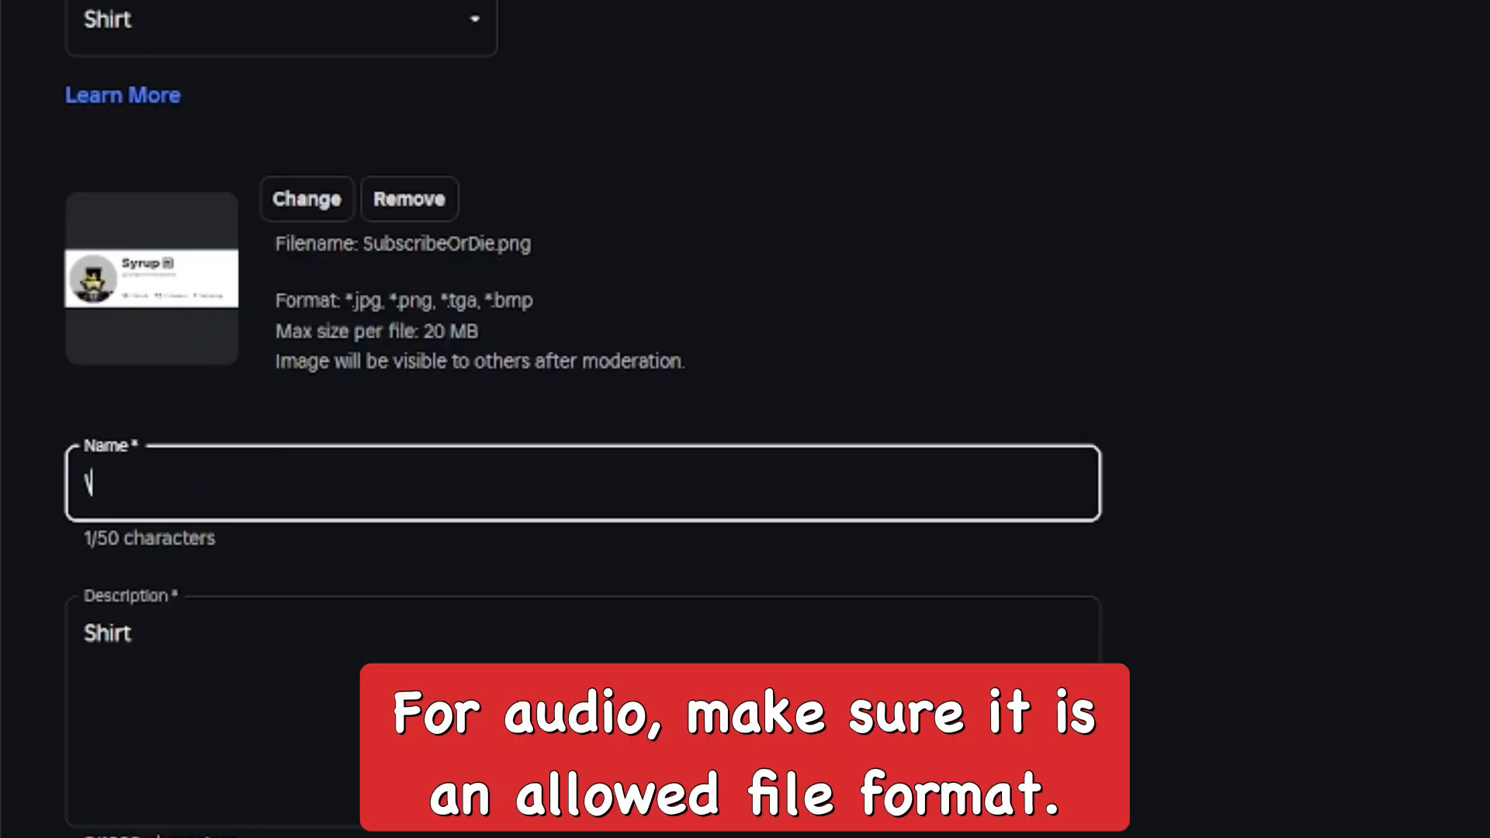
pyautogui.press('Backspace')
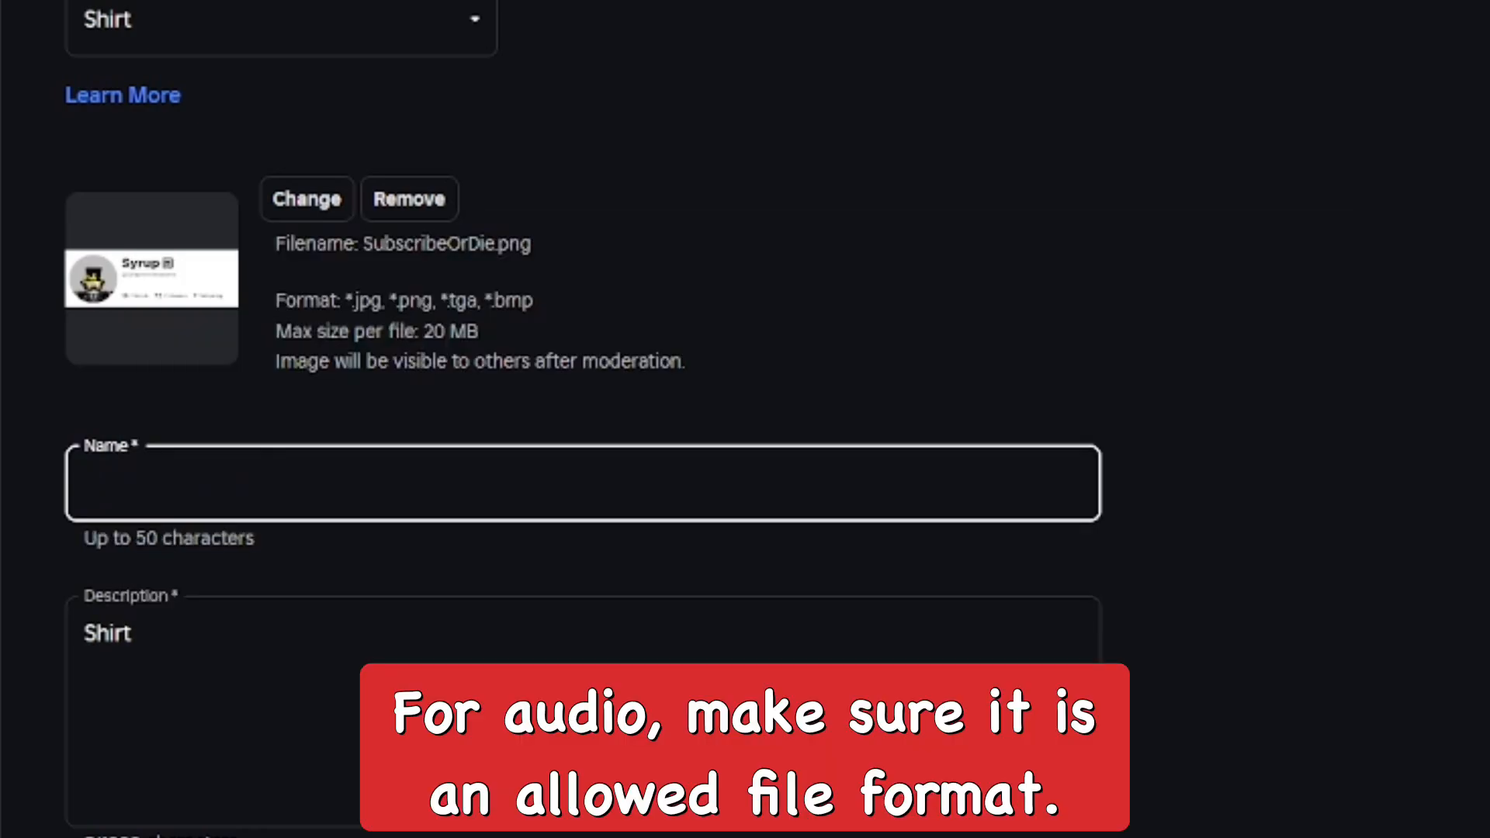